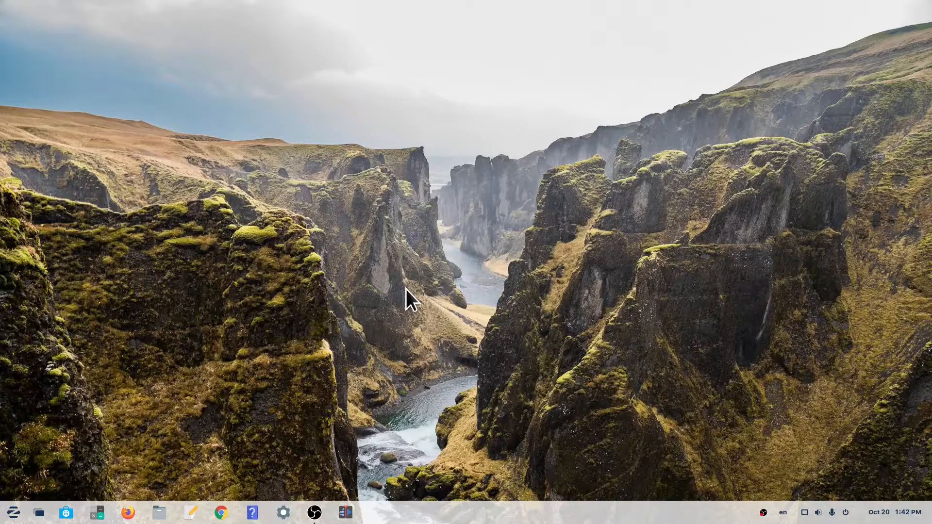
mouse_move(14, 513)
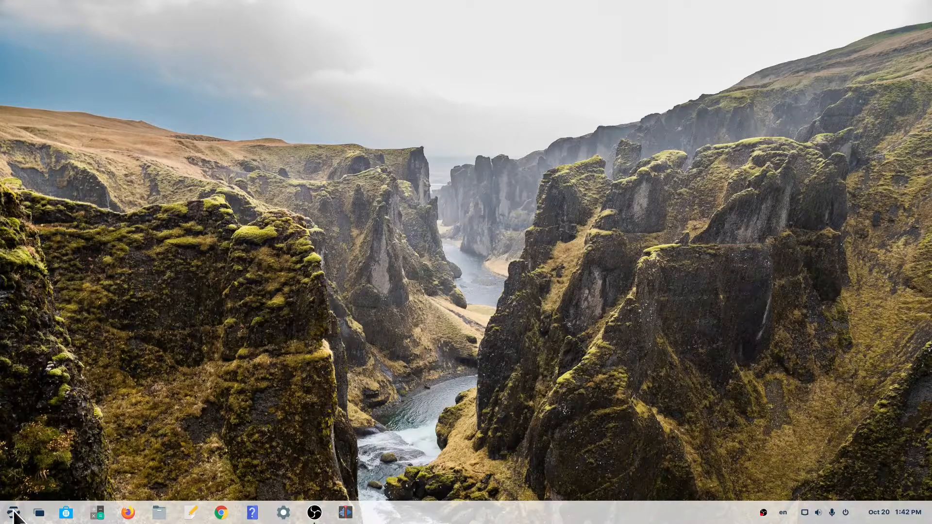
Bring up the Zorin applications menu from the taskbar.
left_click(12, 513)
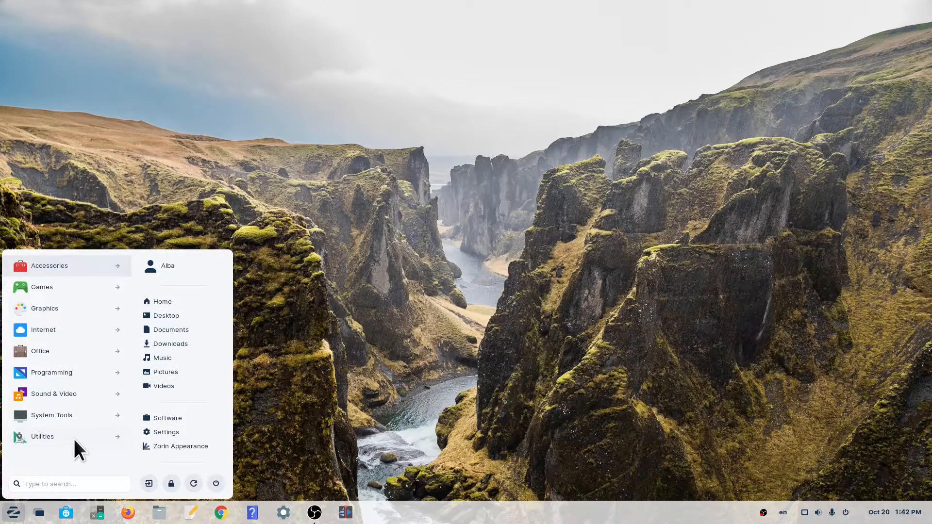
mouse_move(165, 441)
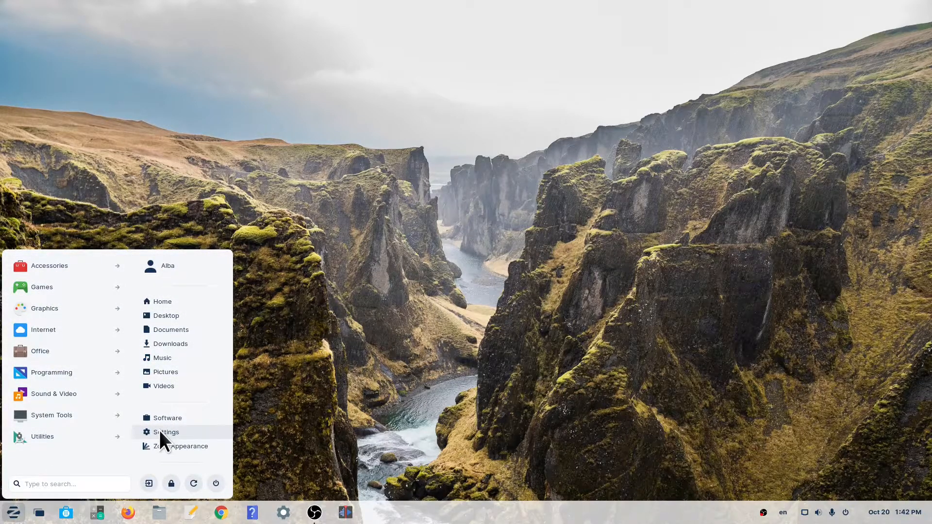
Try the teal aurora and blue hexagon wallpapers, then leave the grassy plain as background.
left_click(168, 432)
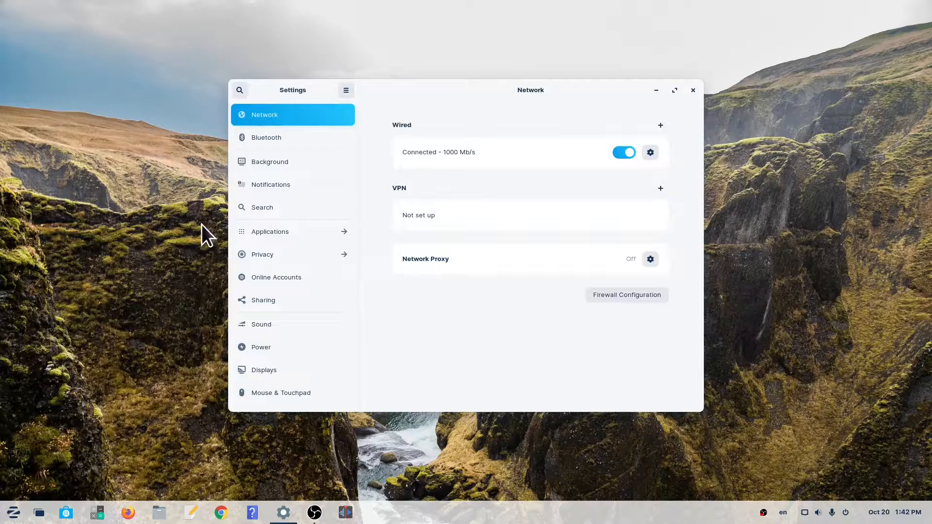
mouse_move(278, 173)
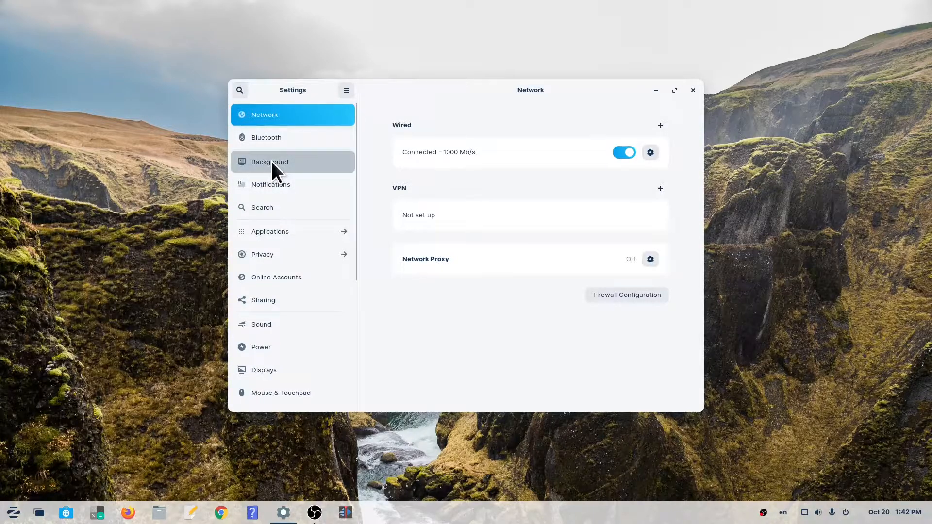
left_click(269, 161)
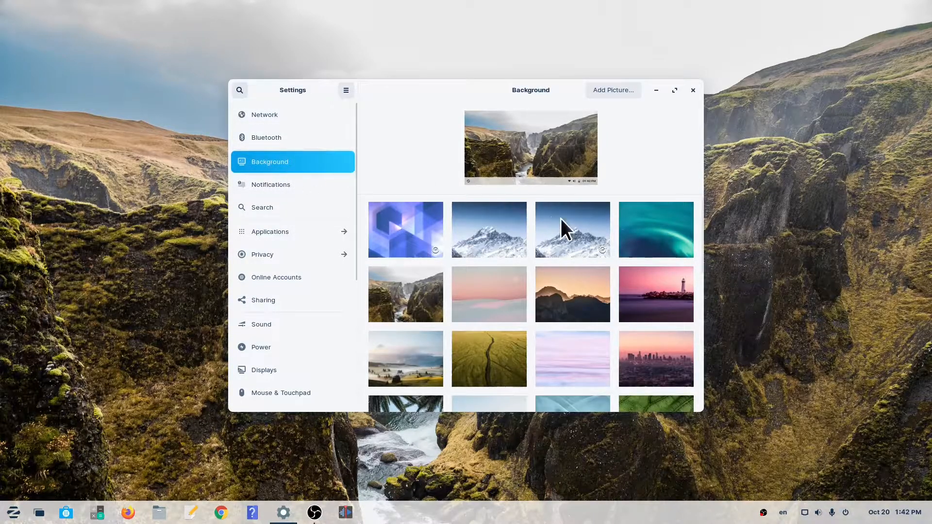
left_click(657, 229)
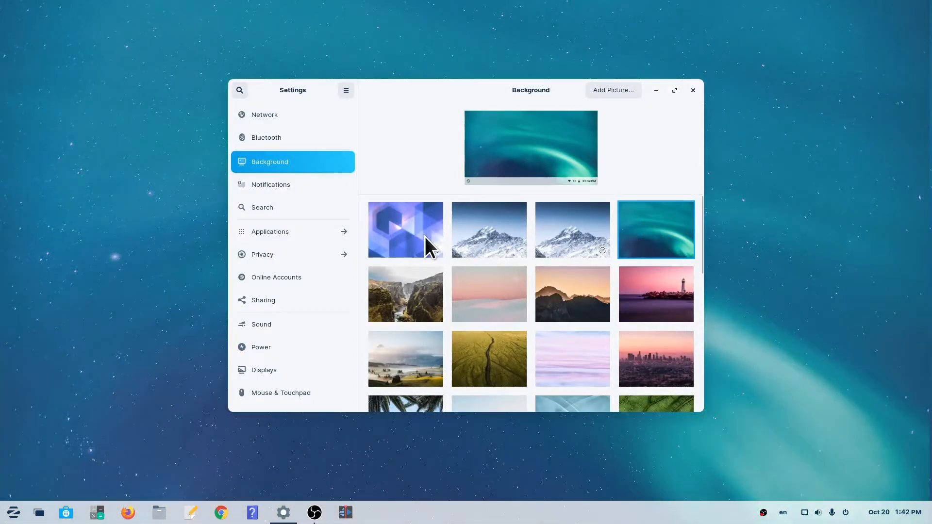
left_click(406, 229)
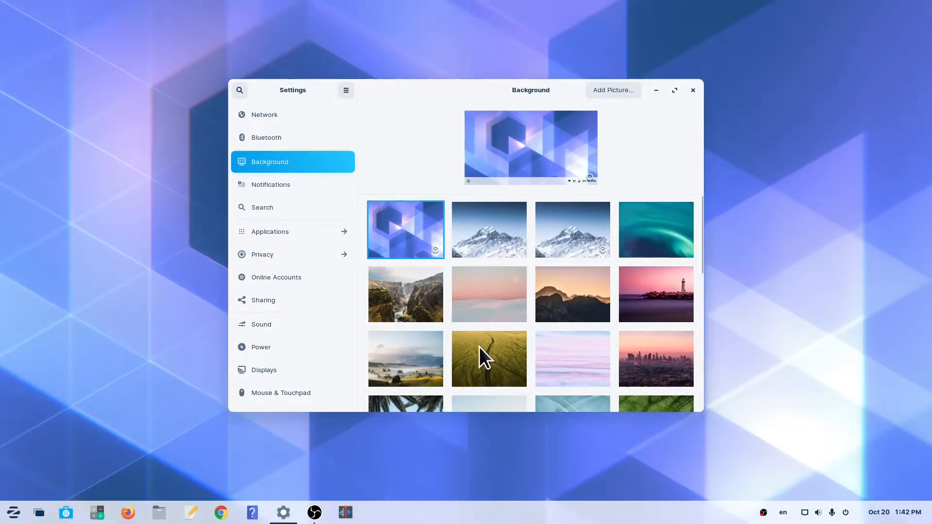
left_click(489, 359)
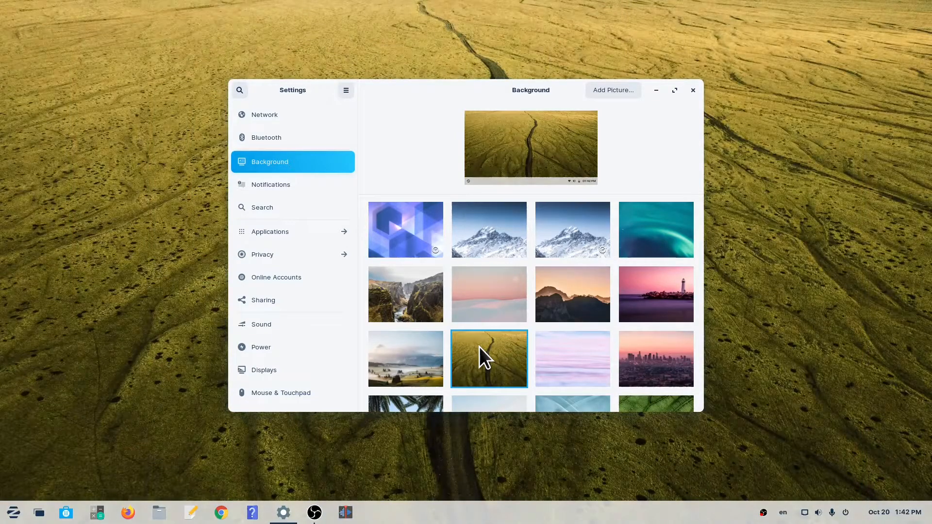
mouse_move(614, 91)
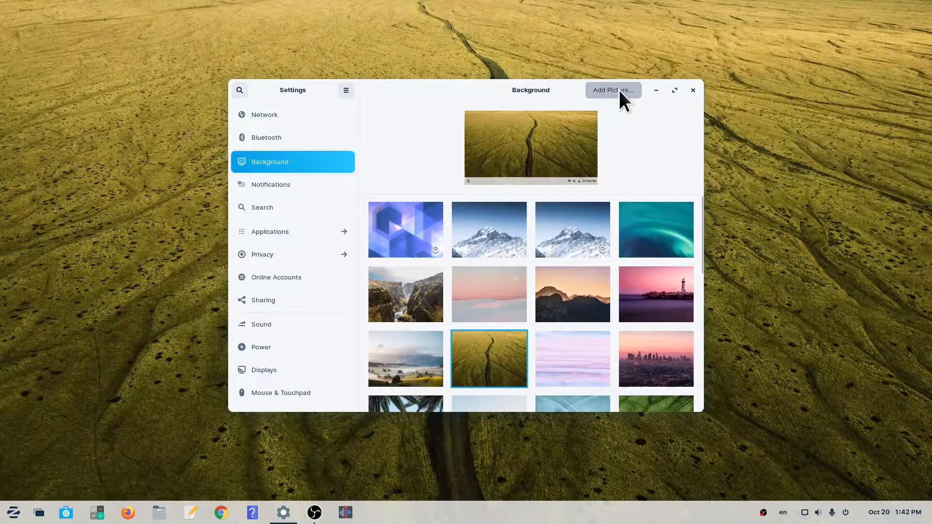
Add the cat photo from Pictures as a custom background and apply it.
left_click(614, 89)
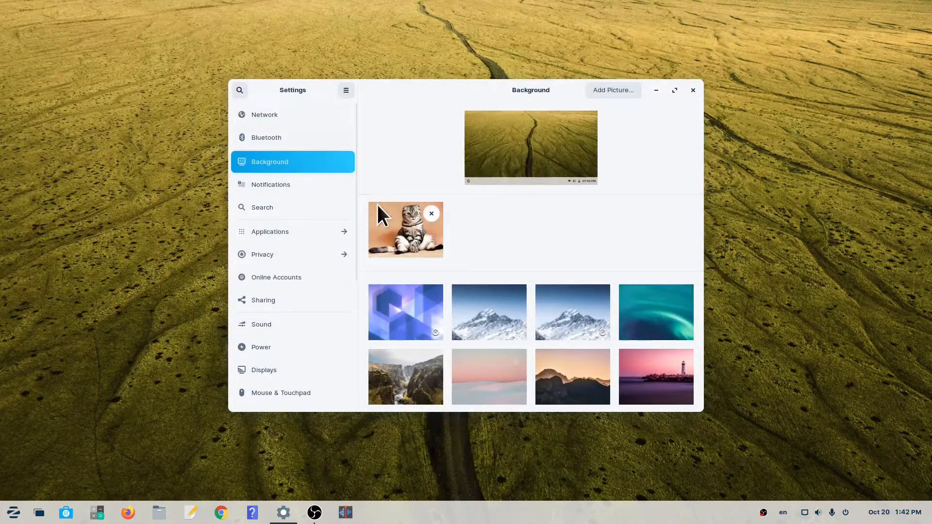
left_click(406, 229)
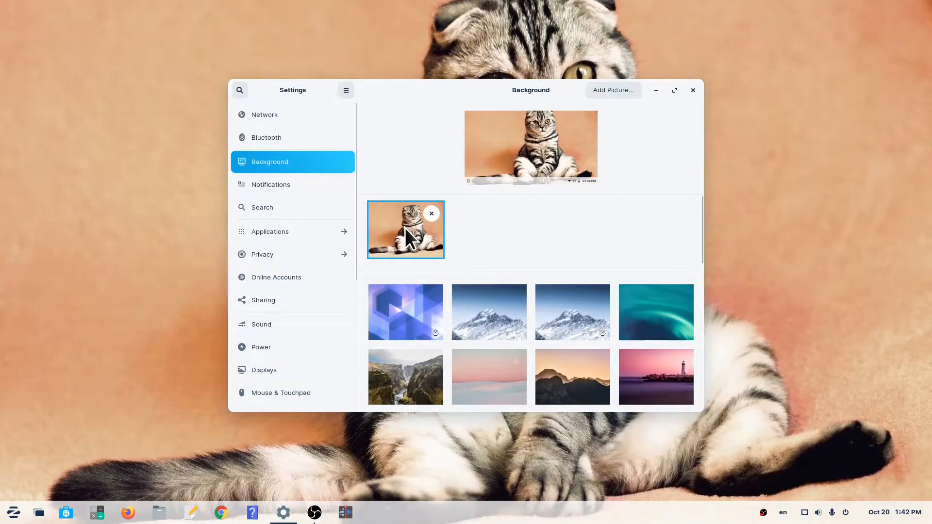
Add the puppy photo from the Desktop folder and make it the wallpaper.
left_click(614, 89)
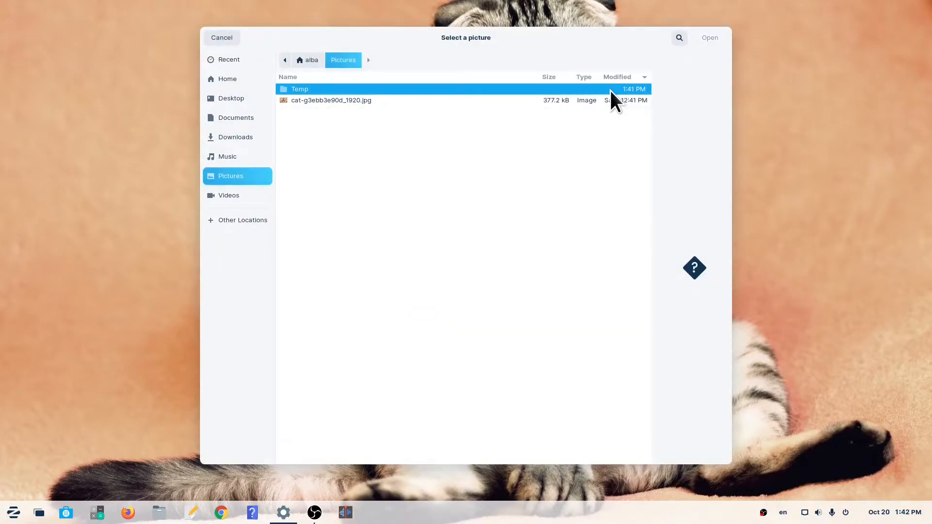
left_click(231, 98)
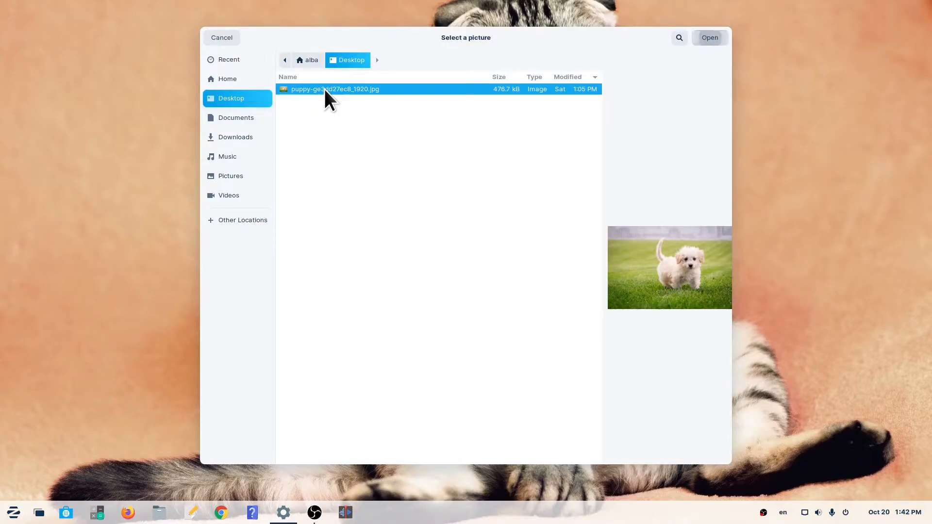
left_click(710, 37)
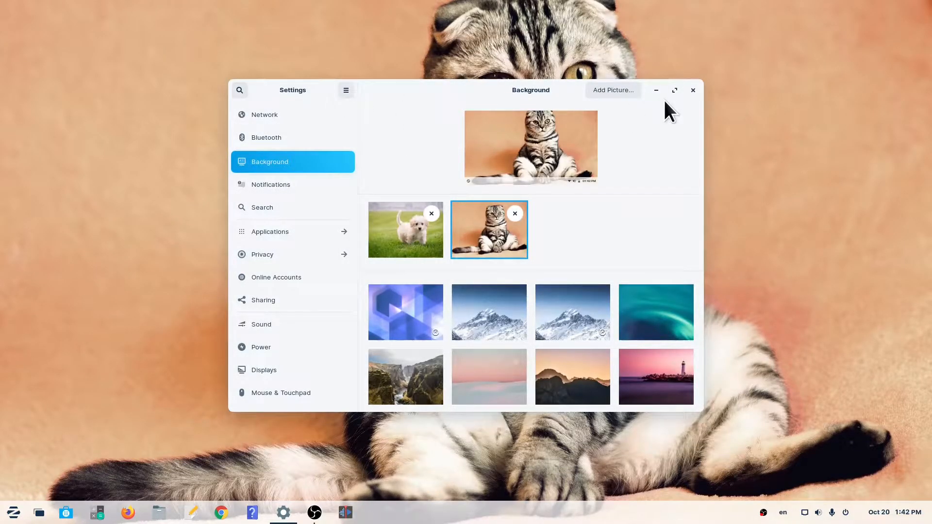
left_click(406, 229)
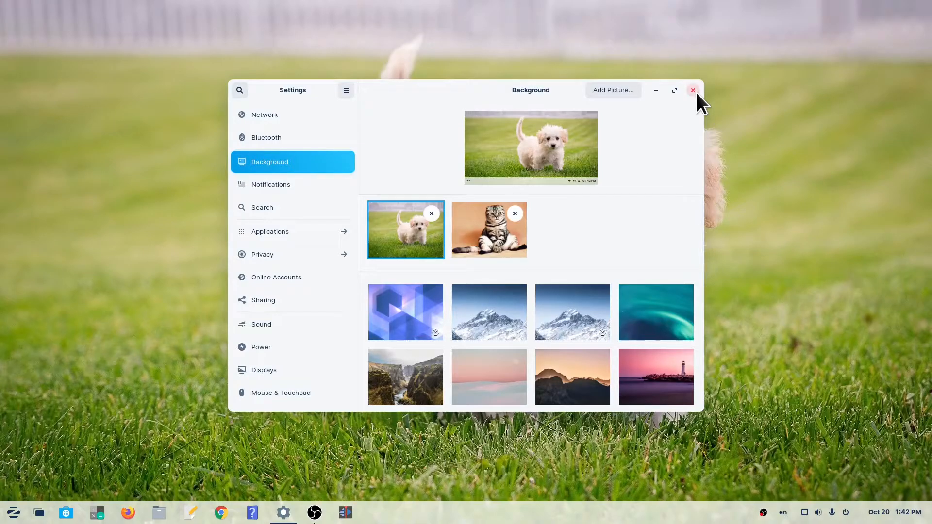
Close Settings, leaving the puppy photo as the desktop wallpaper.
left_click(694, 90)
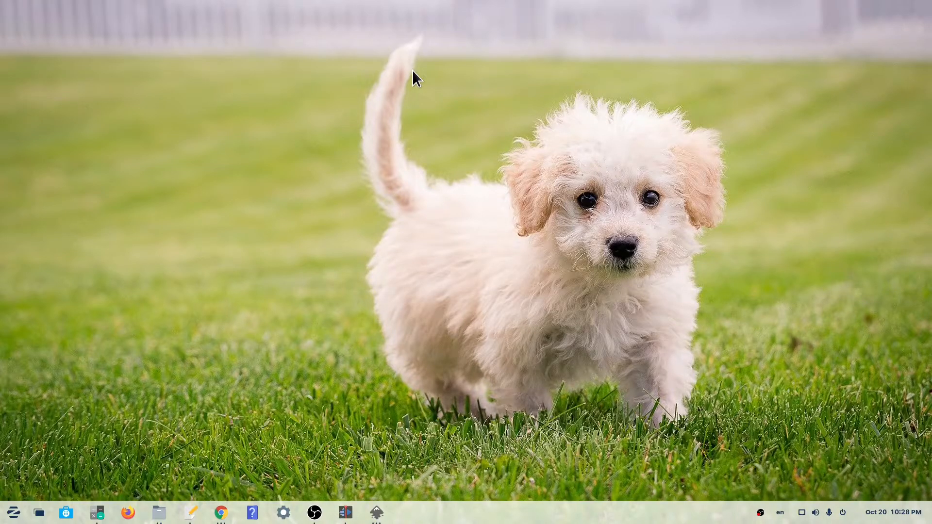
mouse_move(473, 200)
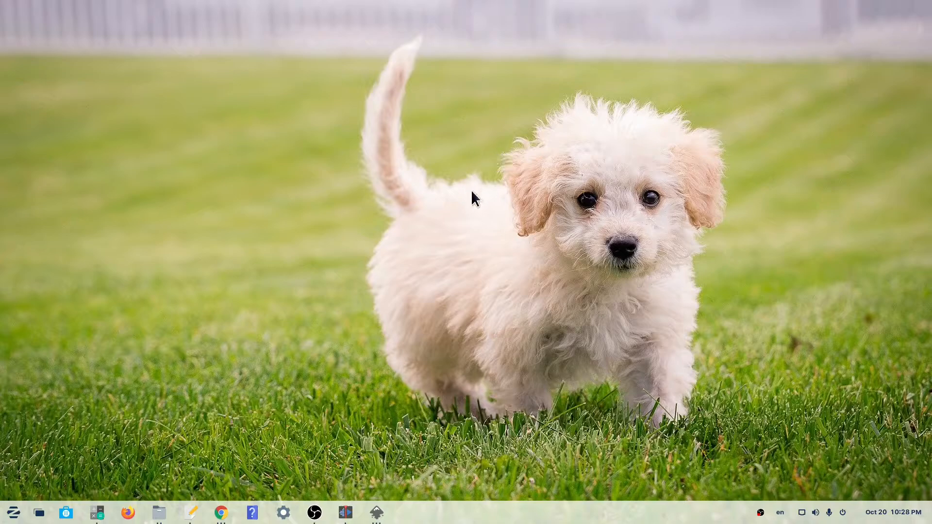
Reopen Background settings from the desktop menu, set the cat photo, and close Settings.
right_click(476, 200)
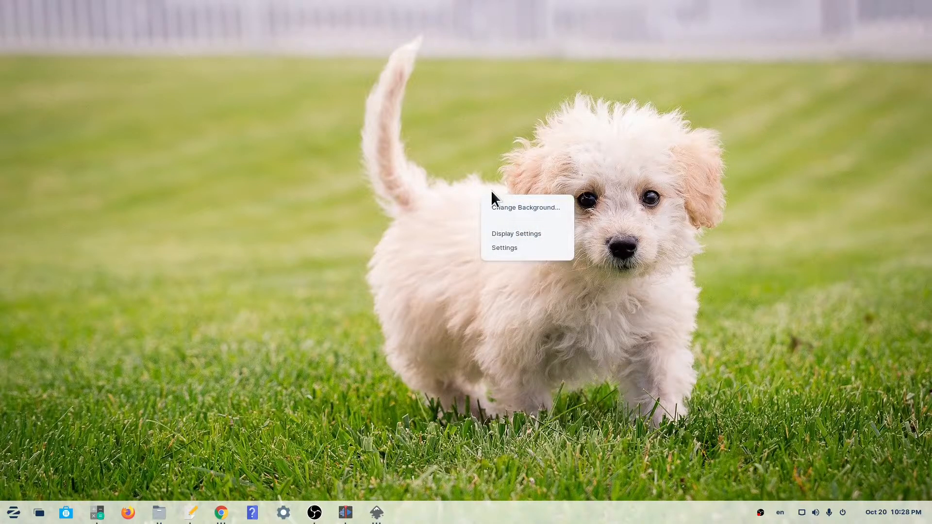
left_click(525, 206)
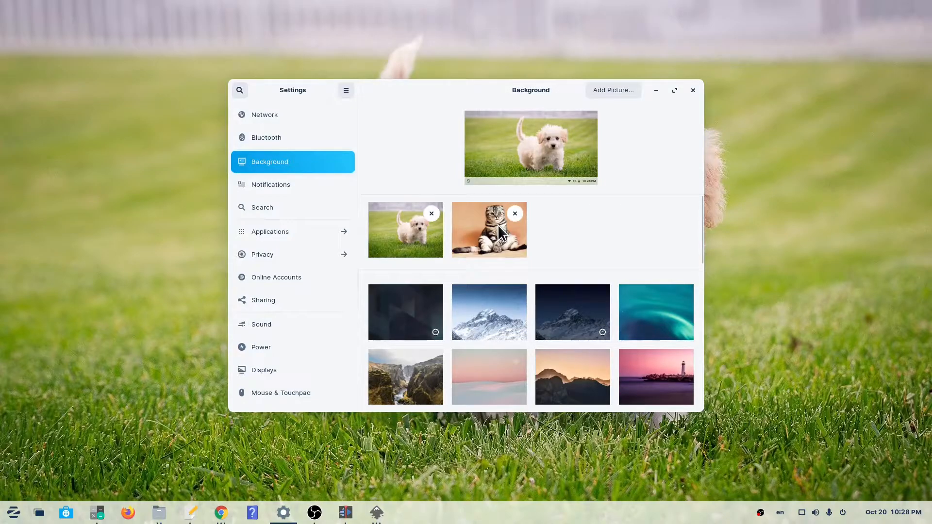
left_click(489, 229)
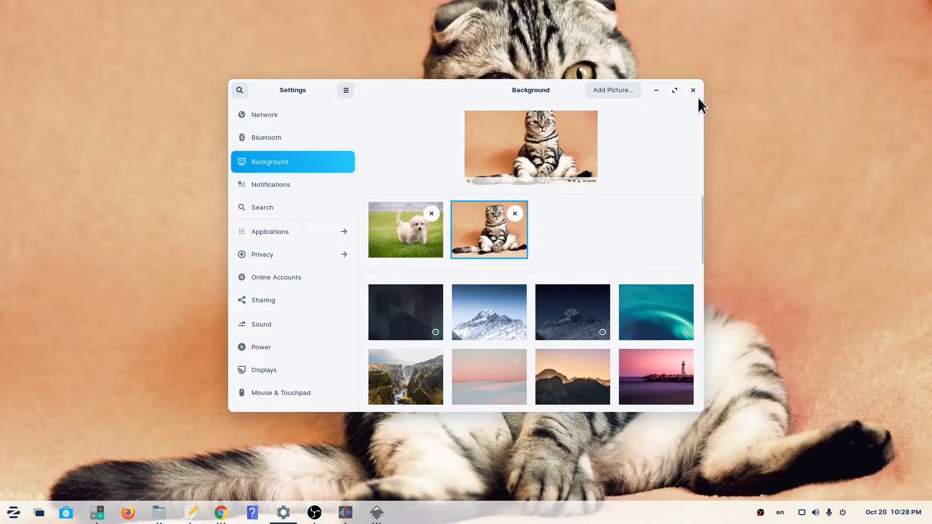
left_click(693, 90)
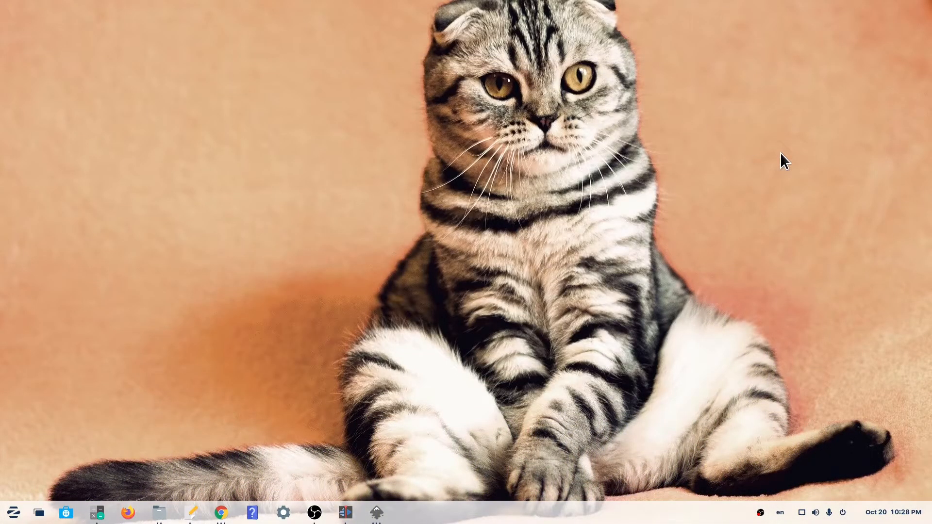